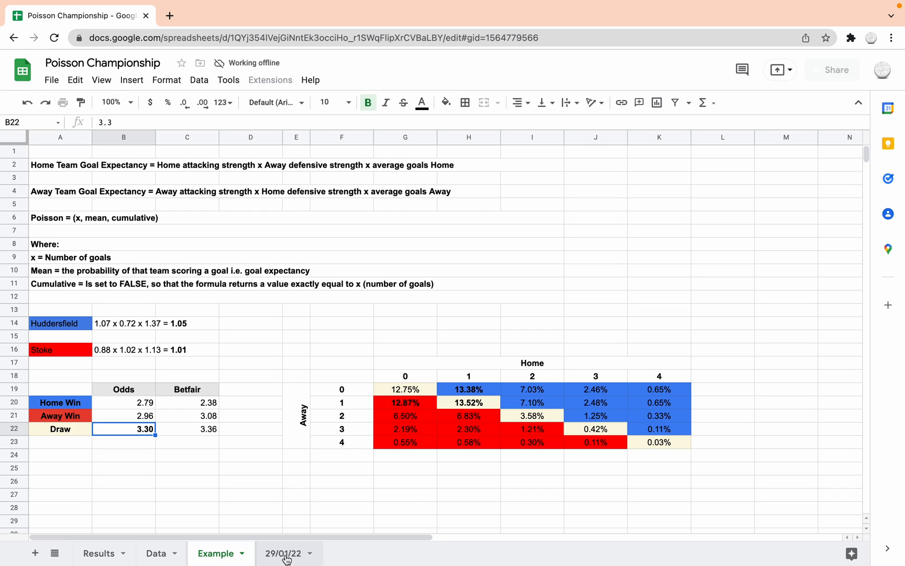
{"action": "left_click", "coordinate": [281, 553]}
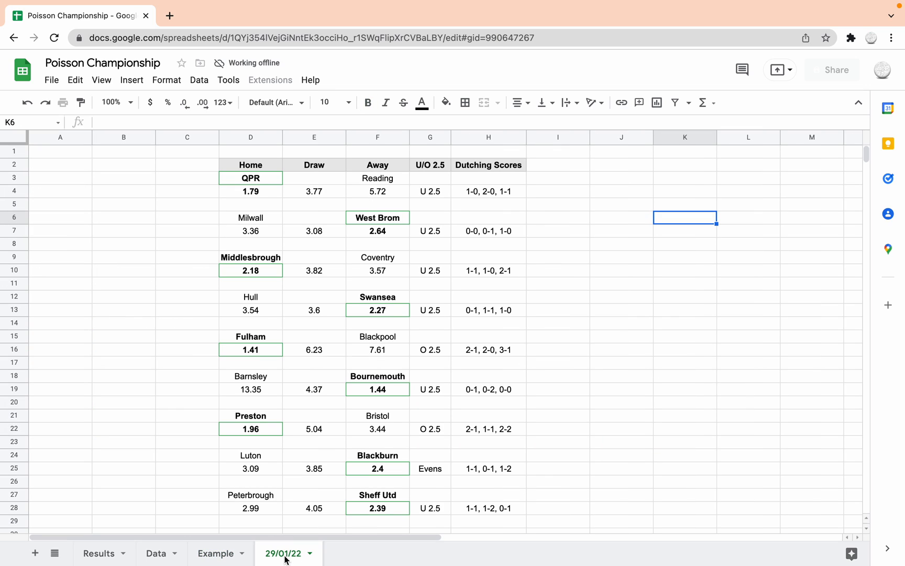
{"action": "mouse_move", "coordinate": [417, 409]}
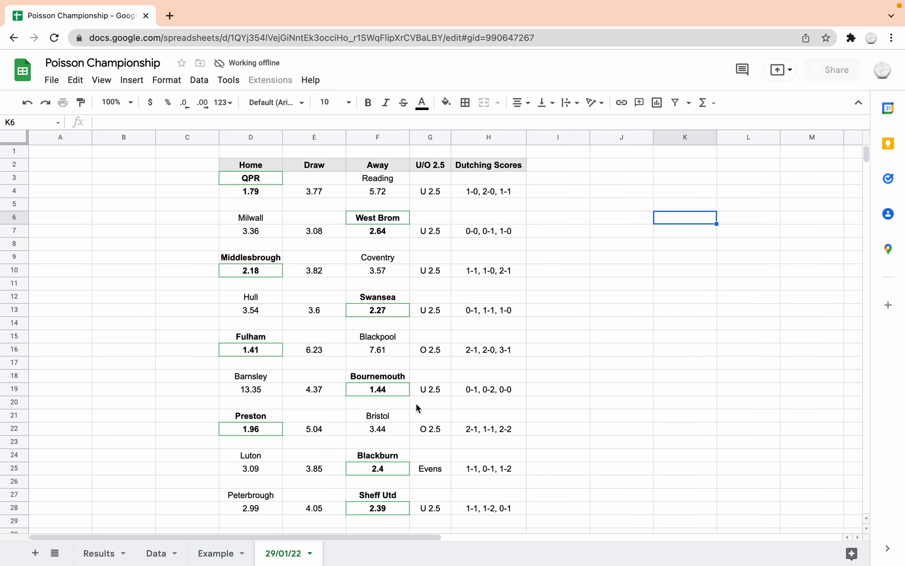
{"action": "mouse_move", "coordinate": [202, 532]}
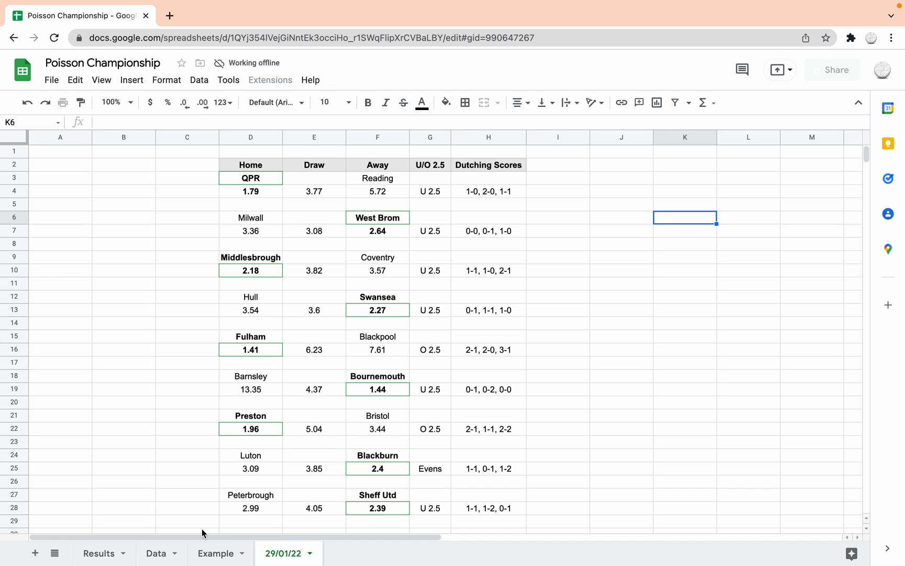
{"action": "left_click", "coordinate": [216, 553]}
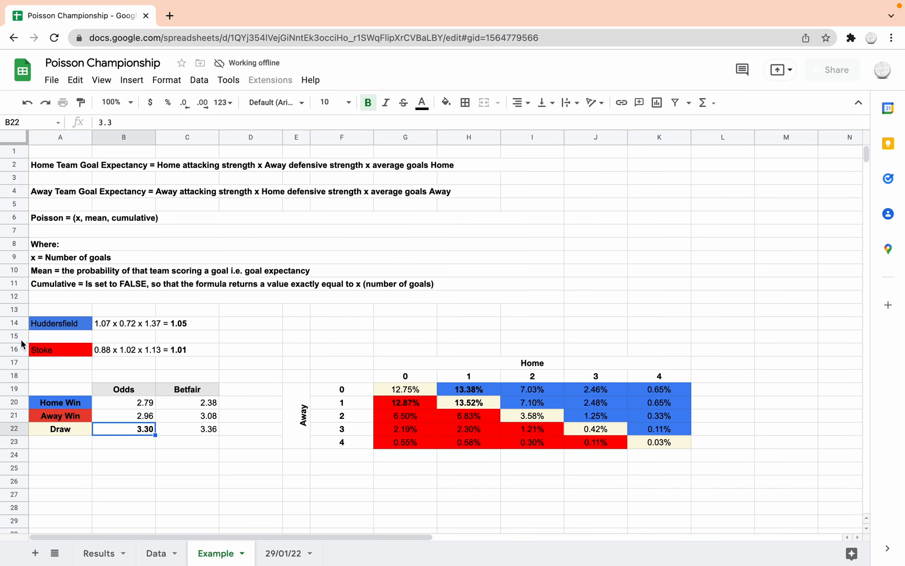
{"action": "left_click", "coordinate": [284, 553]}
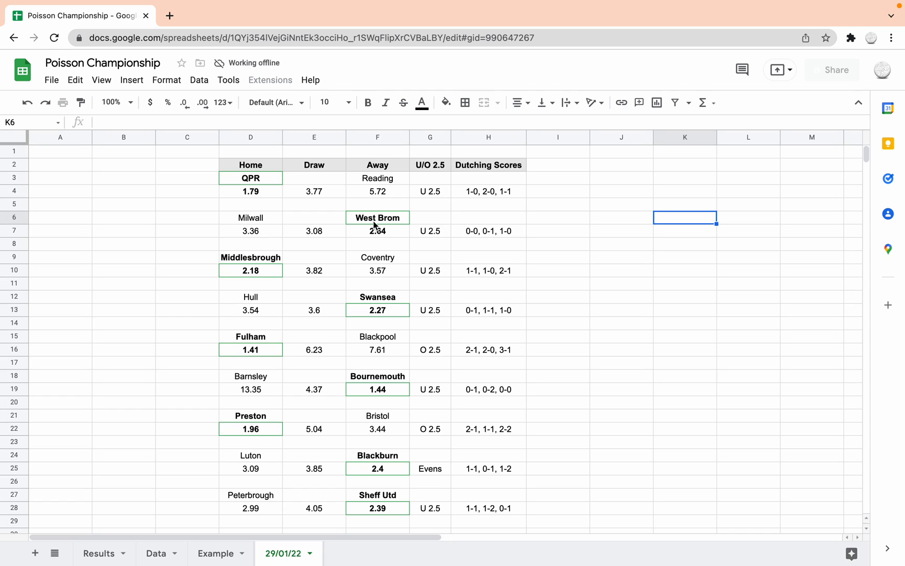
{"action": "mouse_move", "coordinate": [384, 237]}
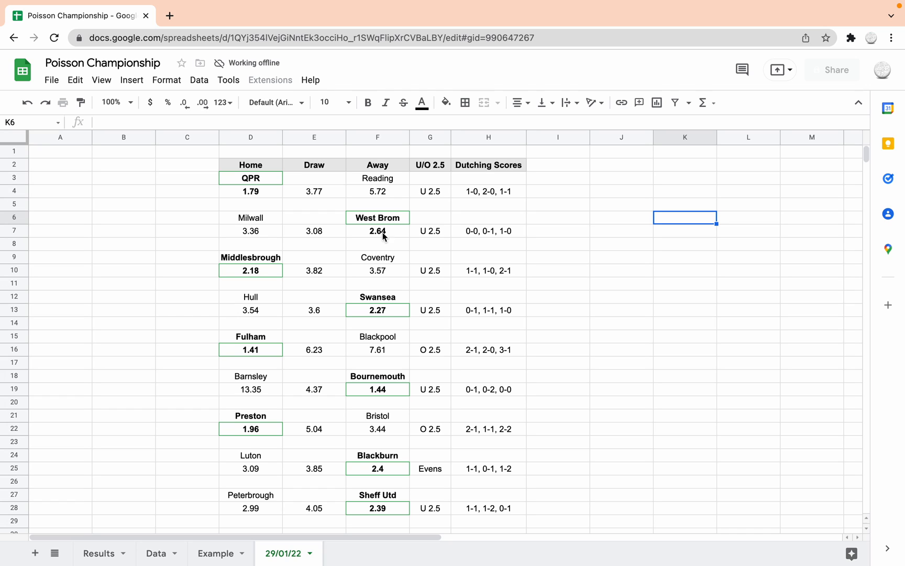
{"action": "mouse_move", "coordinate": [689, 245]}
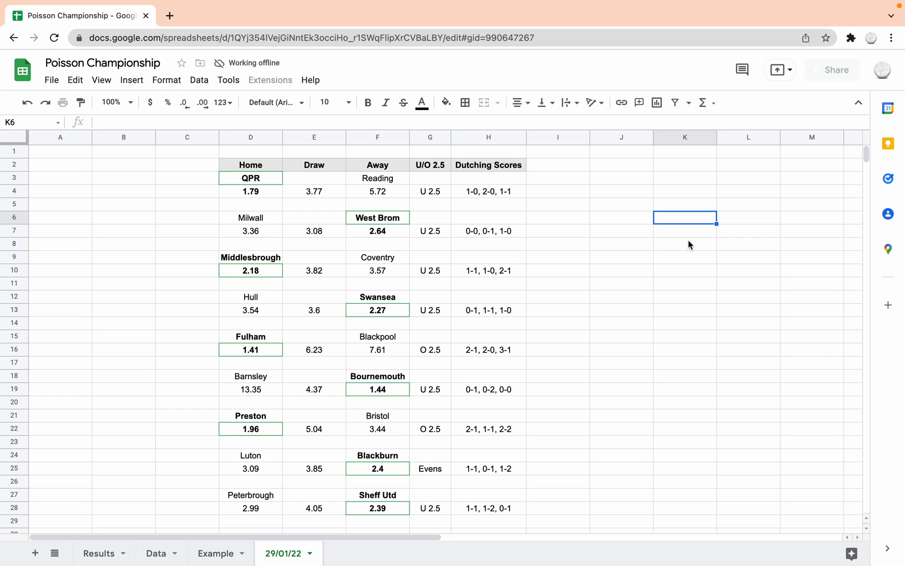
{"action": "mouse_move", "coordinate": [654, 359]}
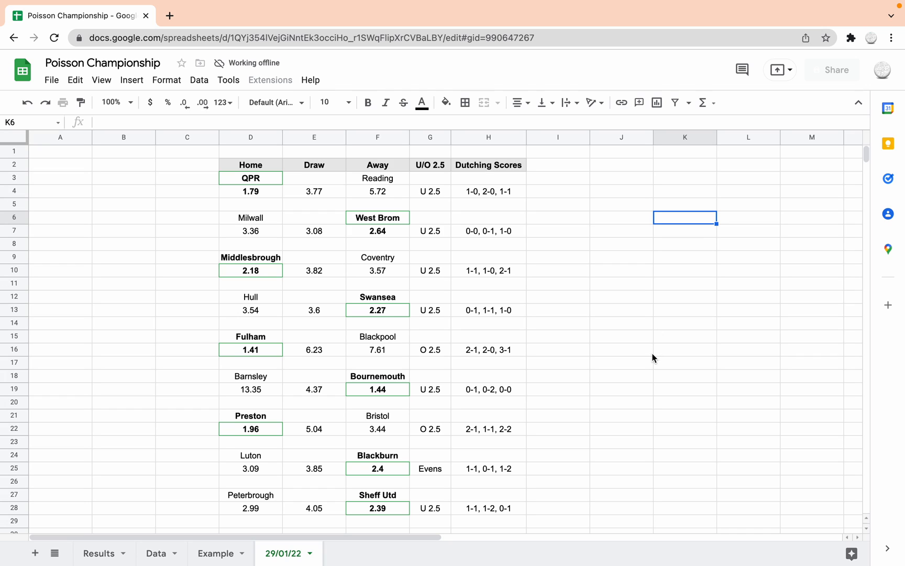
{"action": "mouse_move", "coordinate": [437, 474]}
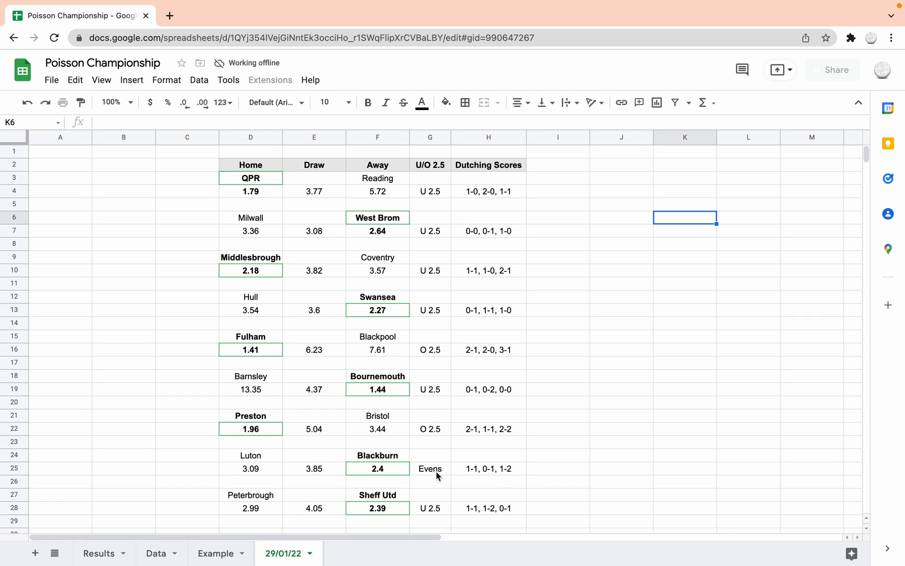
{"action": "mouse_move", "coordinate": [274, 478]}
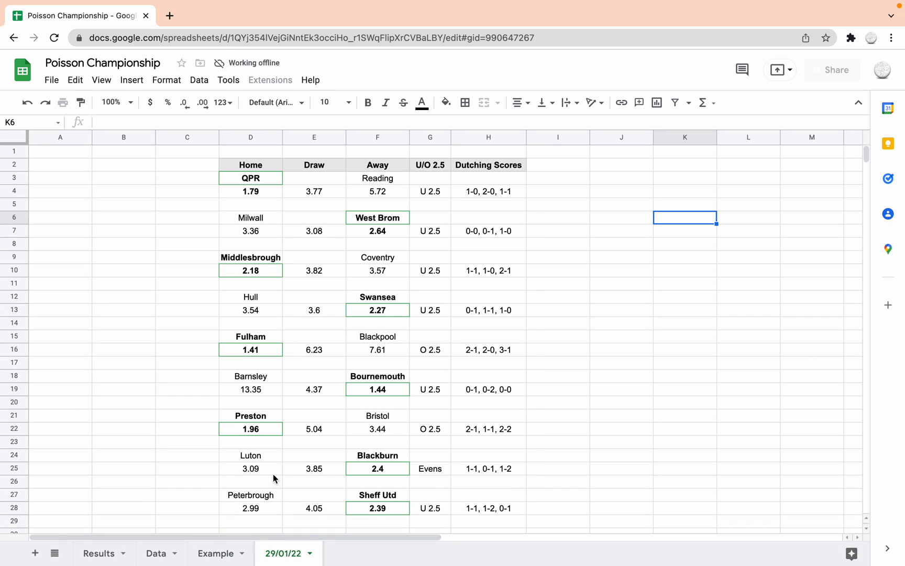